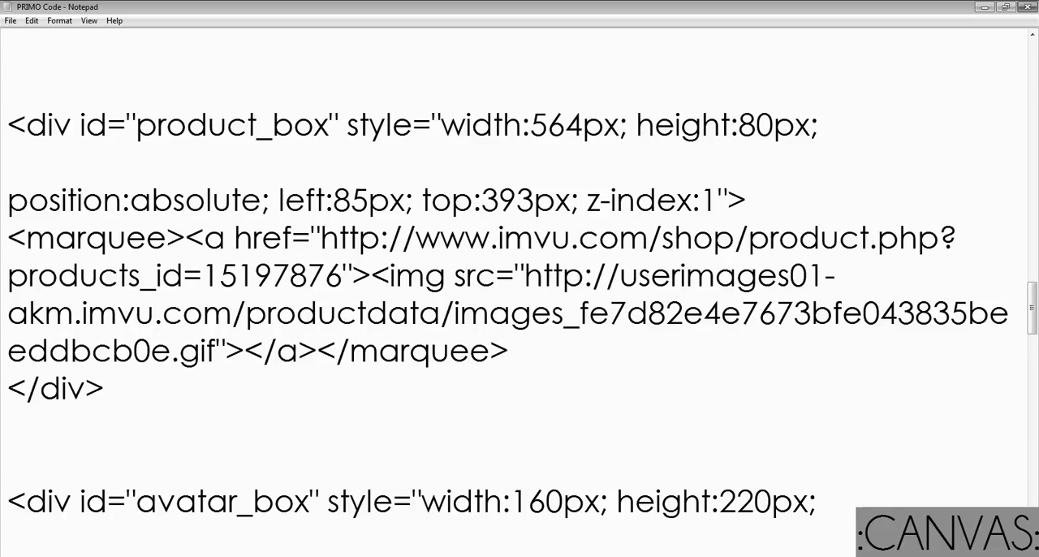
Review the existing linked product icon code and place the cursor right after its closing </a>
click(143, 409)
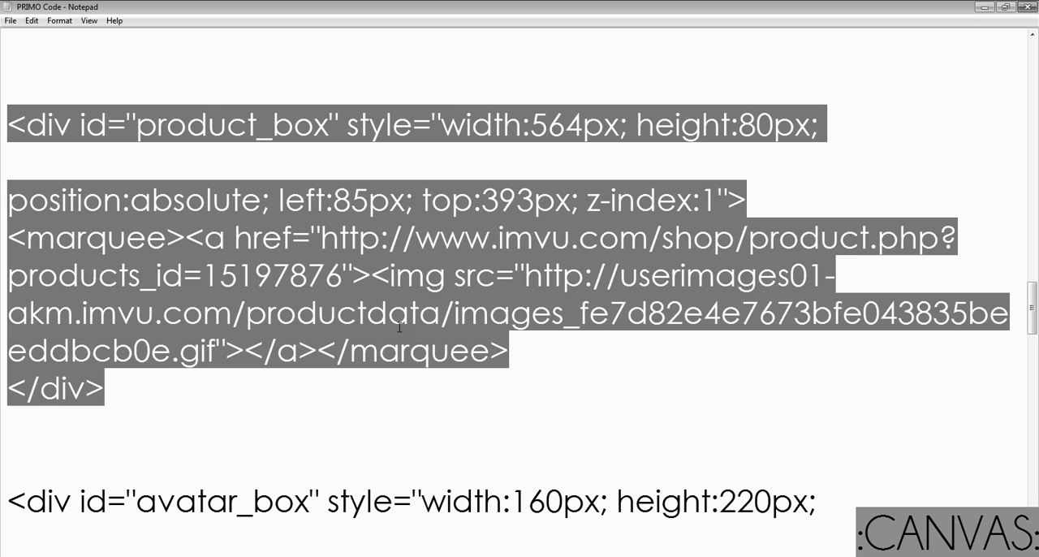
click(335, 312)
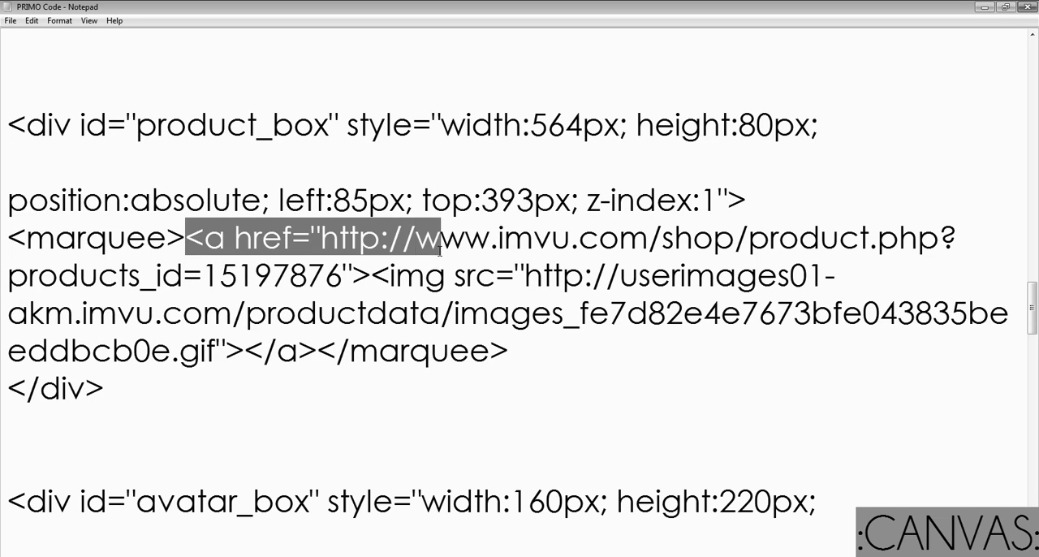
drag(438, 237, 317, 350)
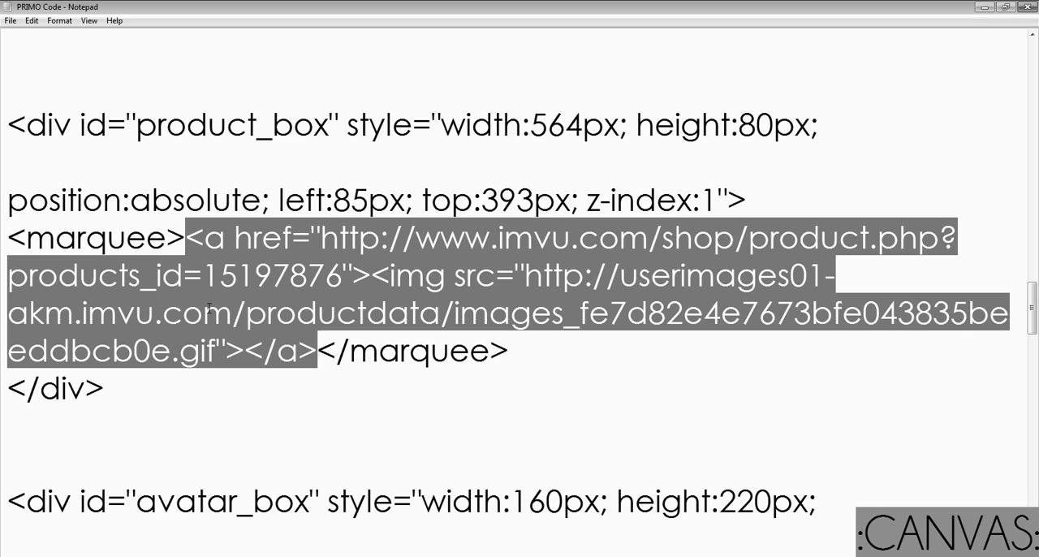
mouse_move(259, 393)
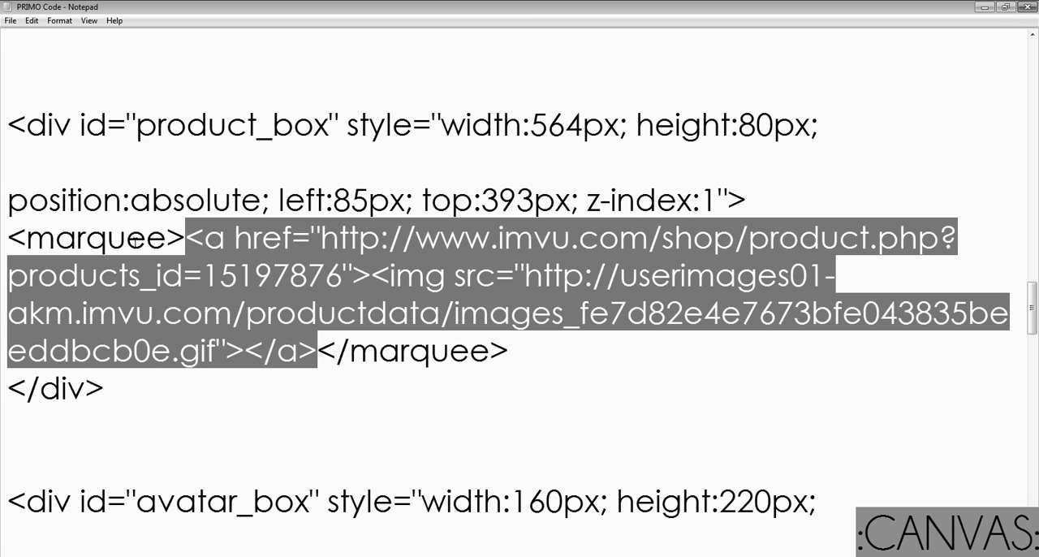
click(104, 388)
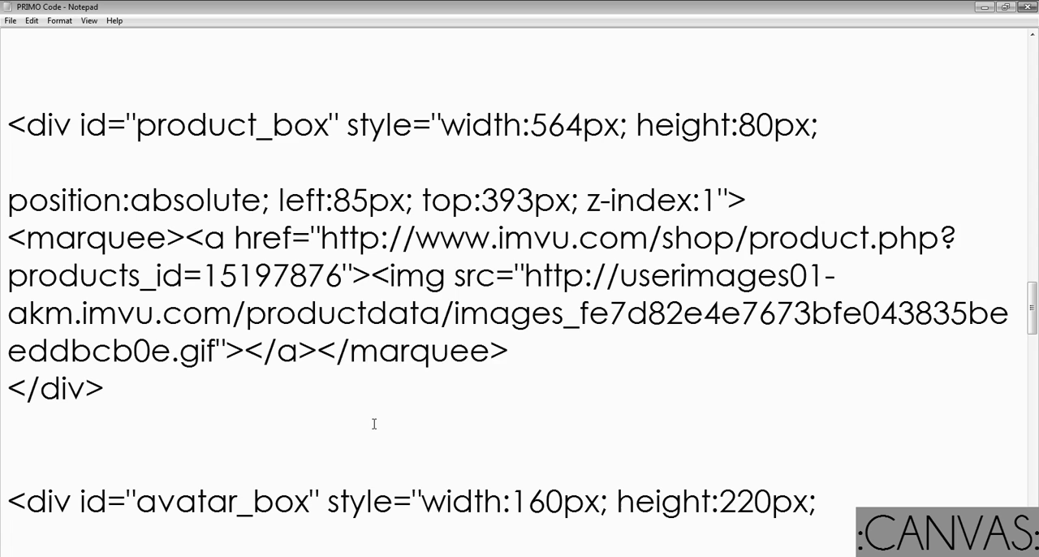
Enter a new entry <a href="LINK"><img src="IMAGE_LINK"></a> before </marquee>
text(<a>)
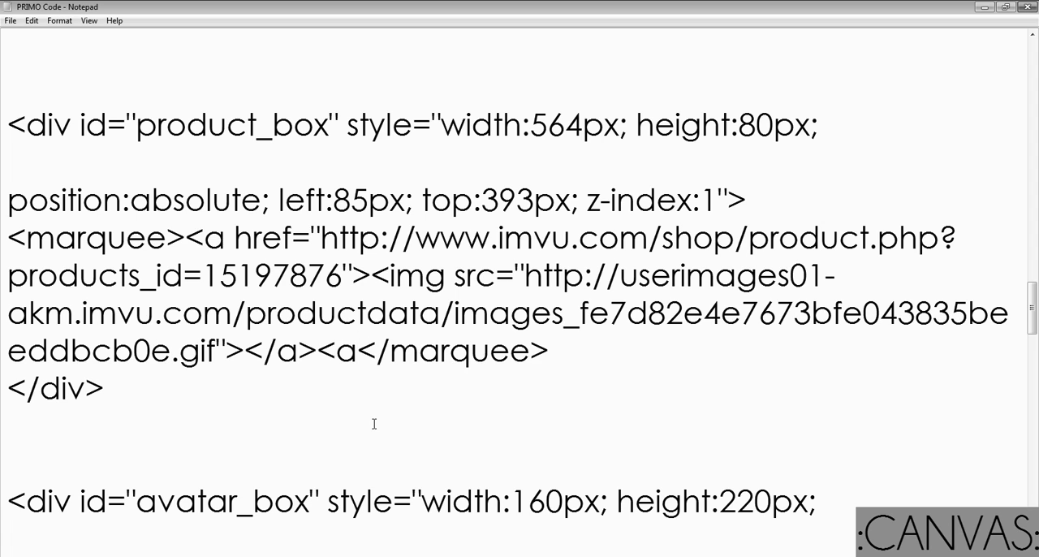
text(hr)
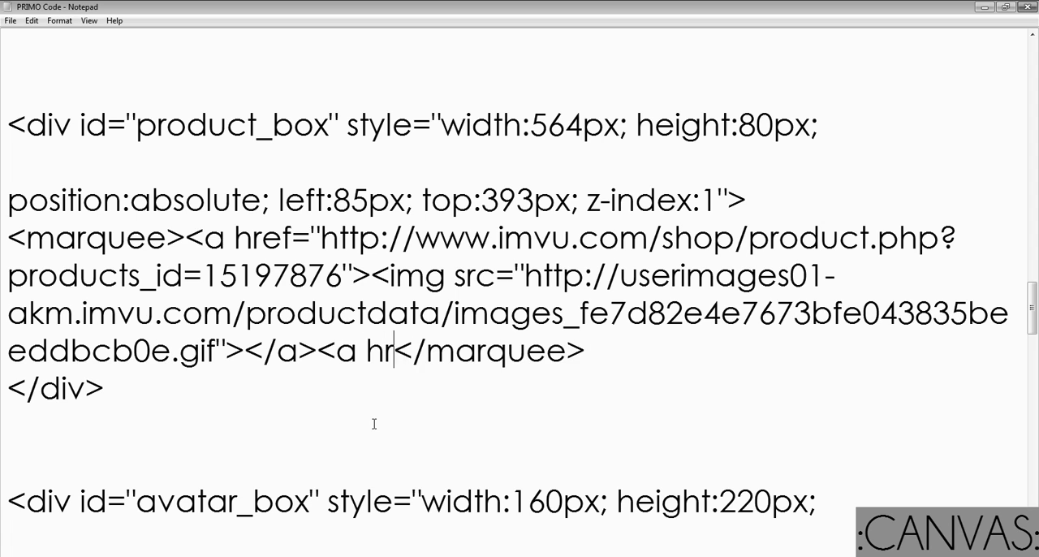
text(ef=")
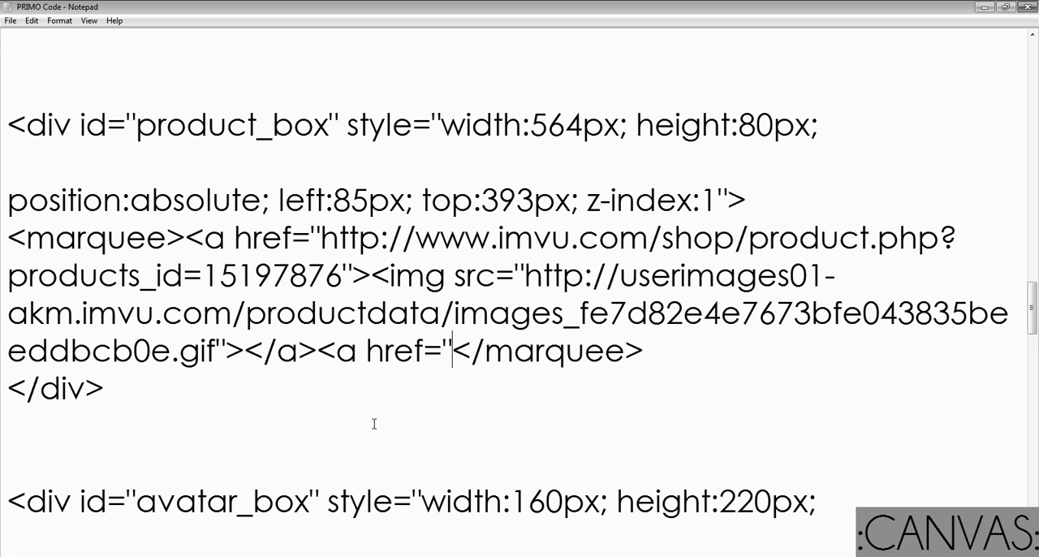
text(LINK"><Img s)
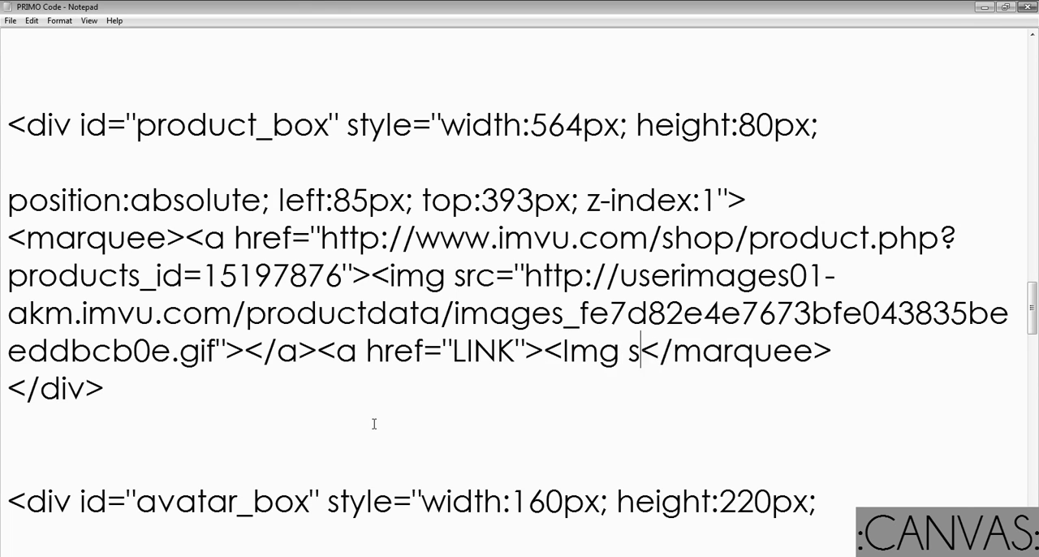
text(rc=)
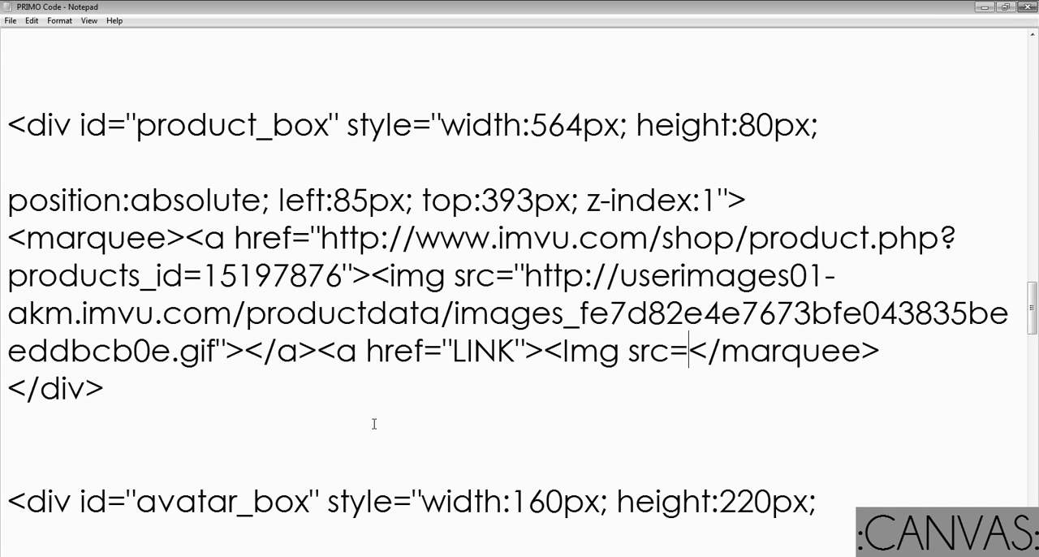
text(")
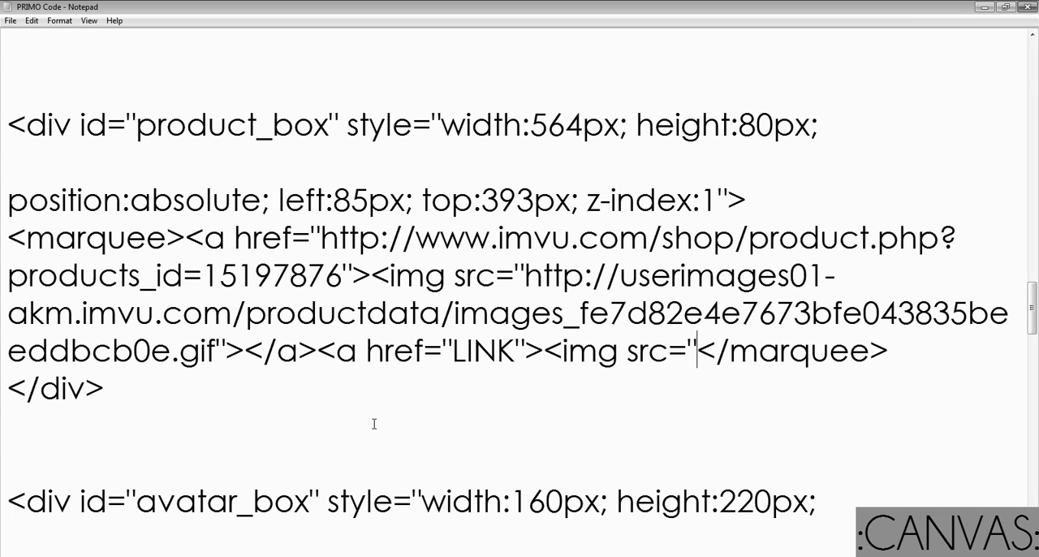
text(IMAGE)
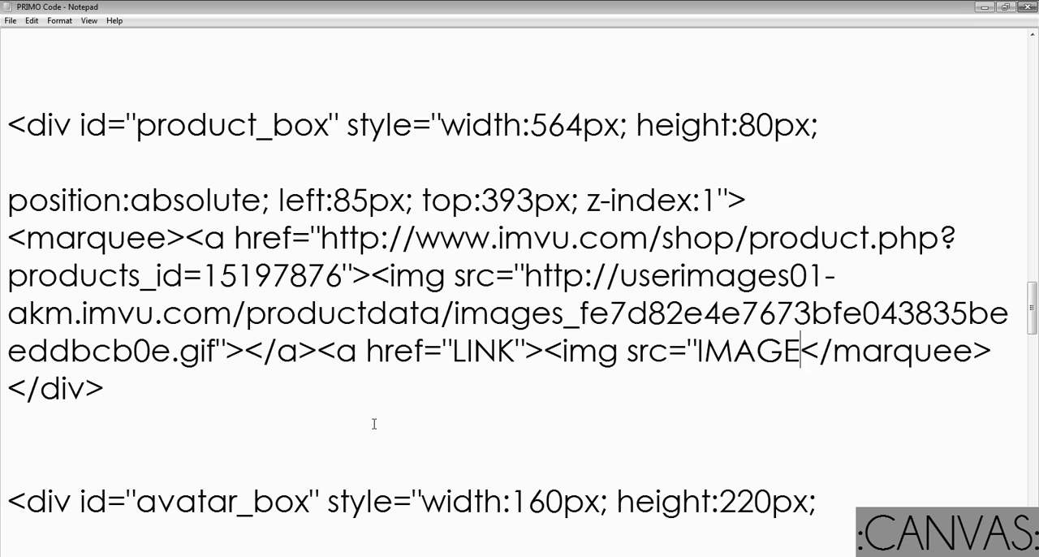
text(_LINK"></)
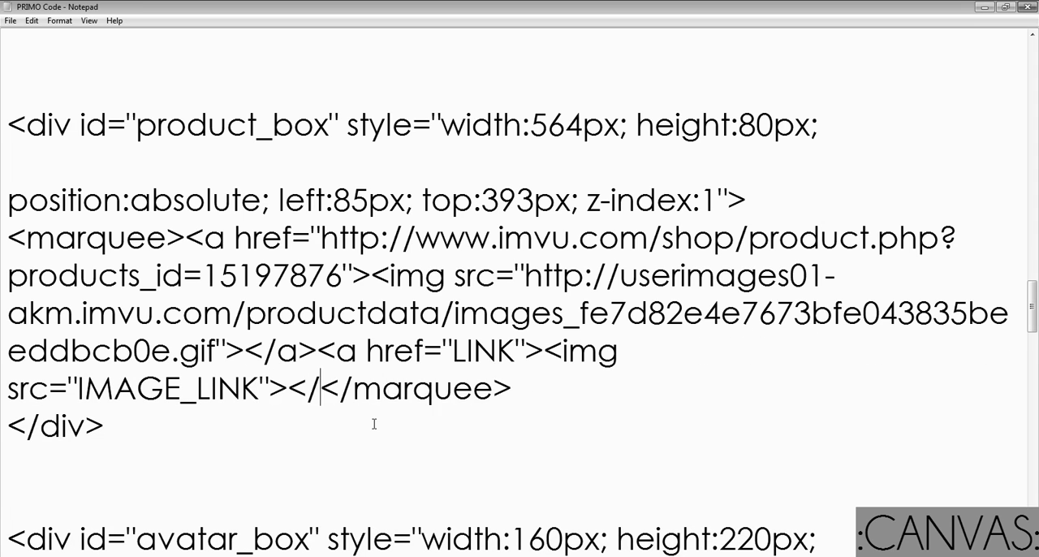
text(a>)
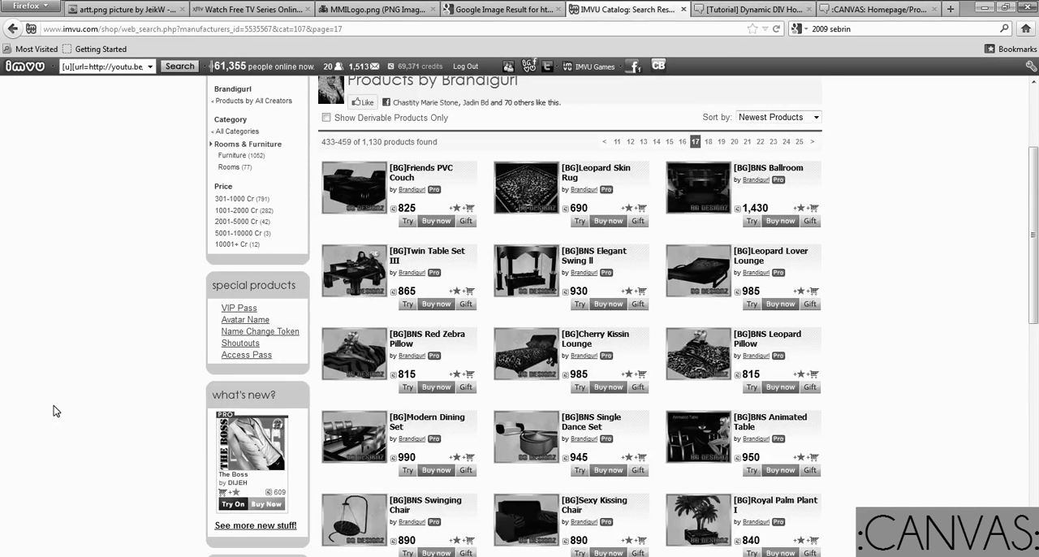
Open the [BG]Friends PVC Couch product page from the catalog results
right_click(432, 172)
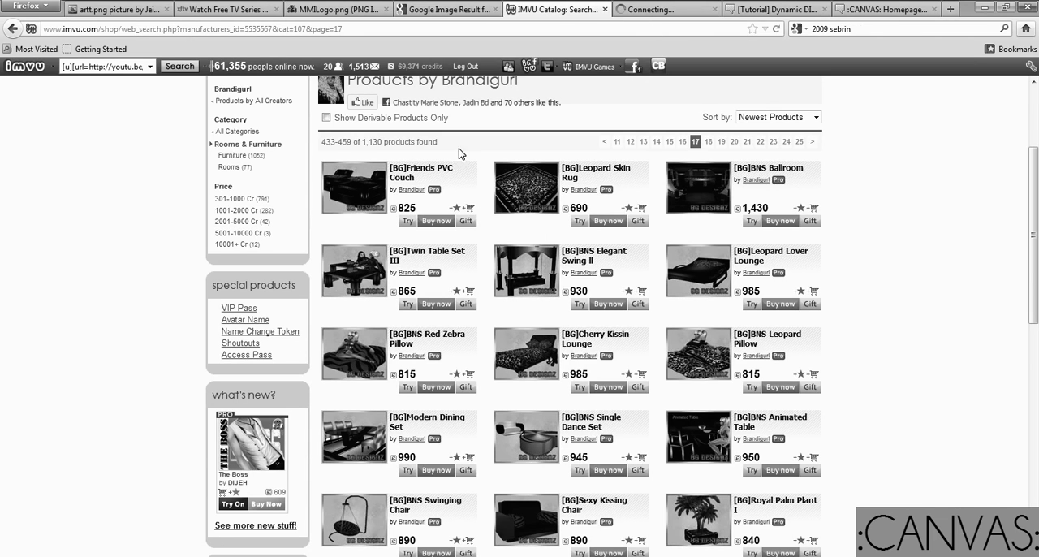
click(430, 175)
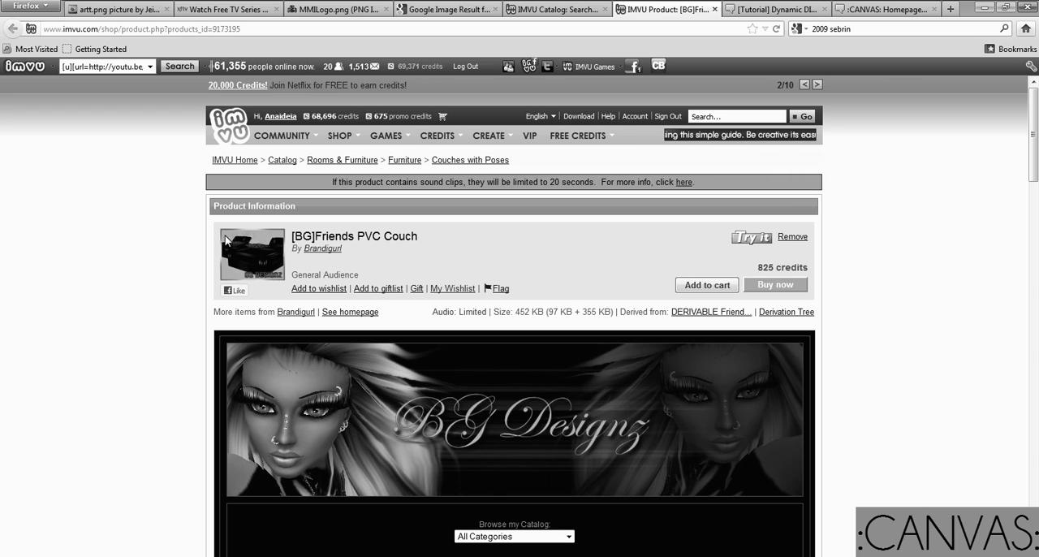
View the couch product image's info to get its web address, then close Page Info
right_click(252, 253)
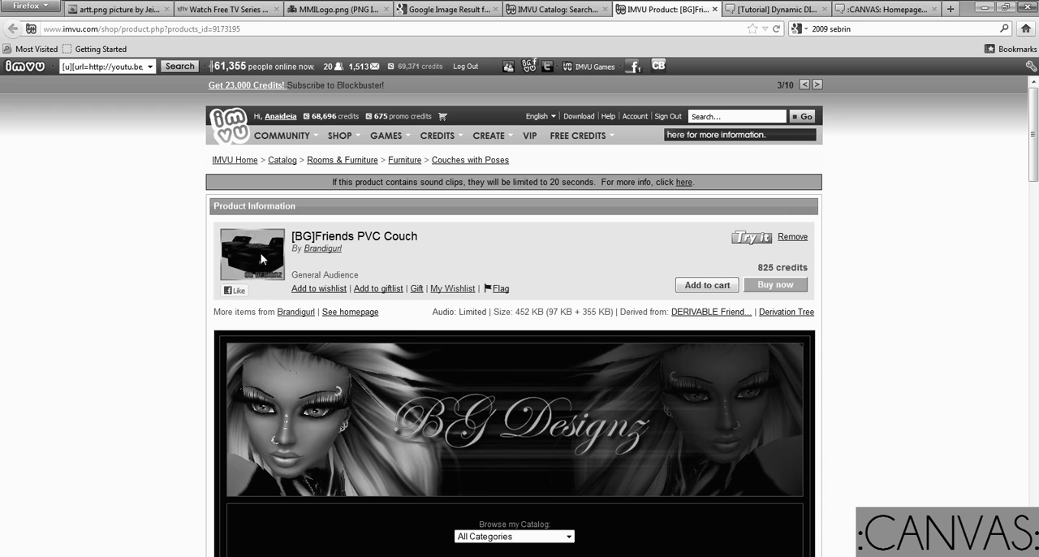
right_click(260, 256)
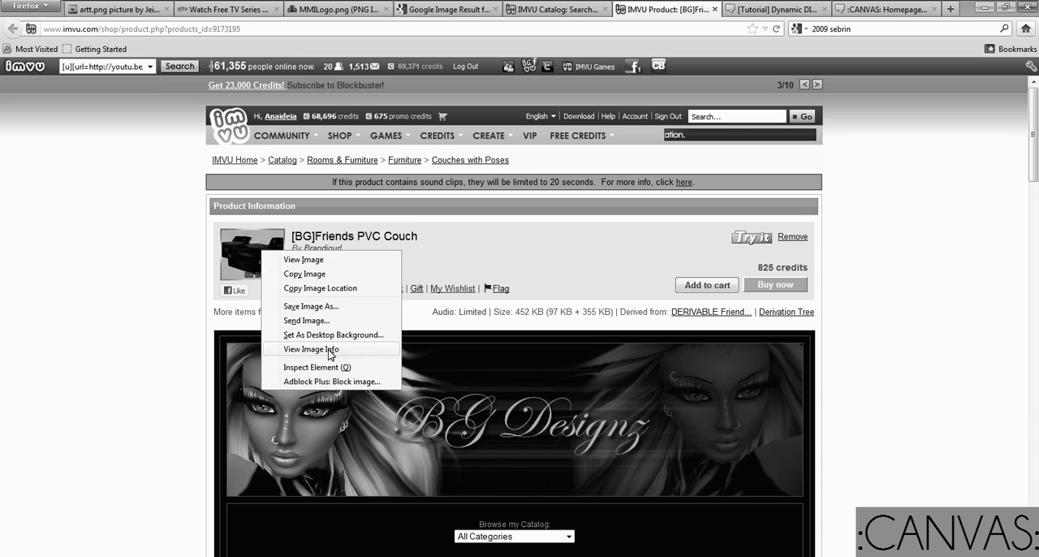
click(309, 348)
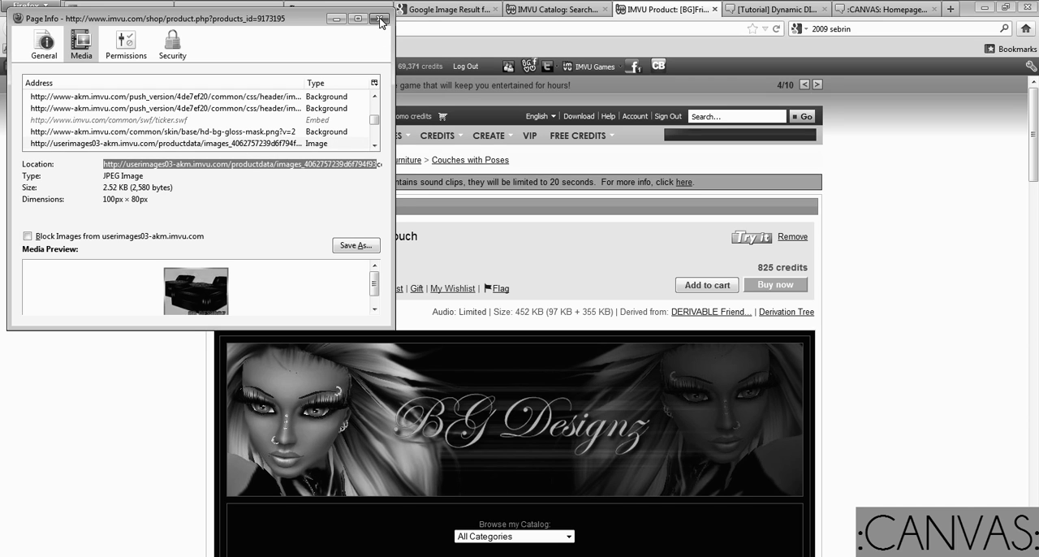
click(380, 19)
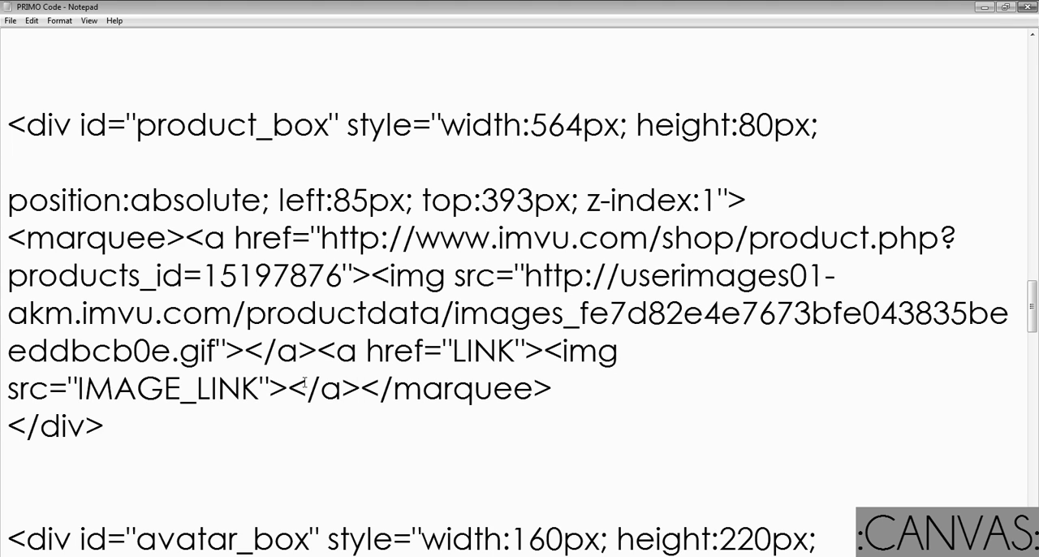
double_click(484, 351)
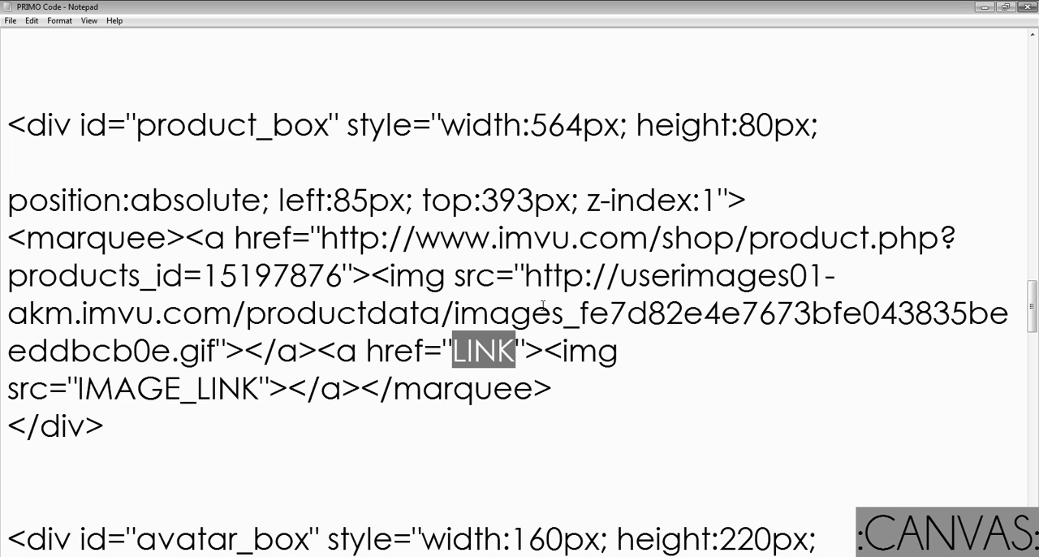
double_click(173, 388)
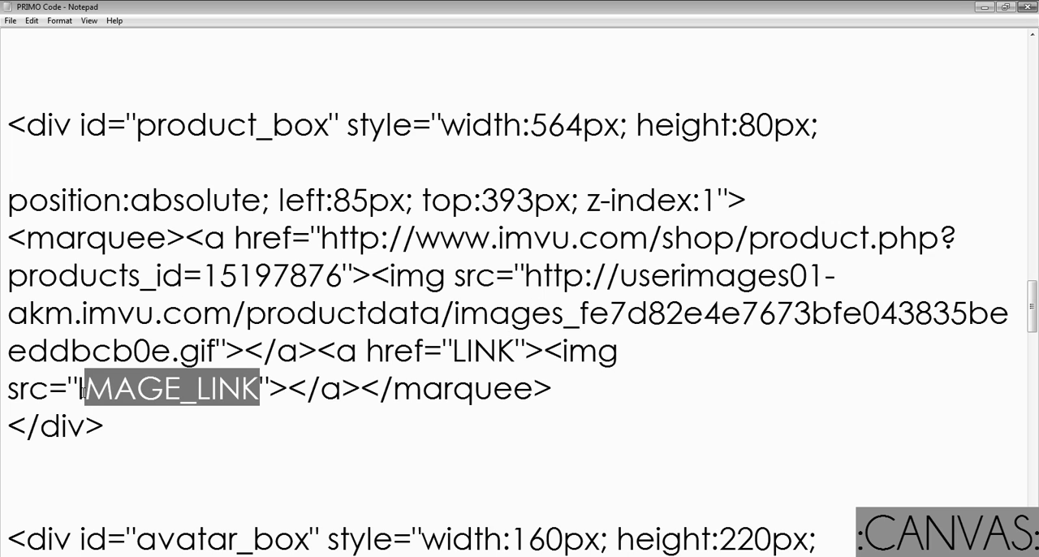